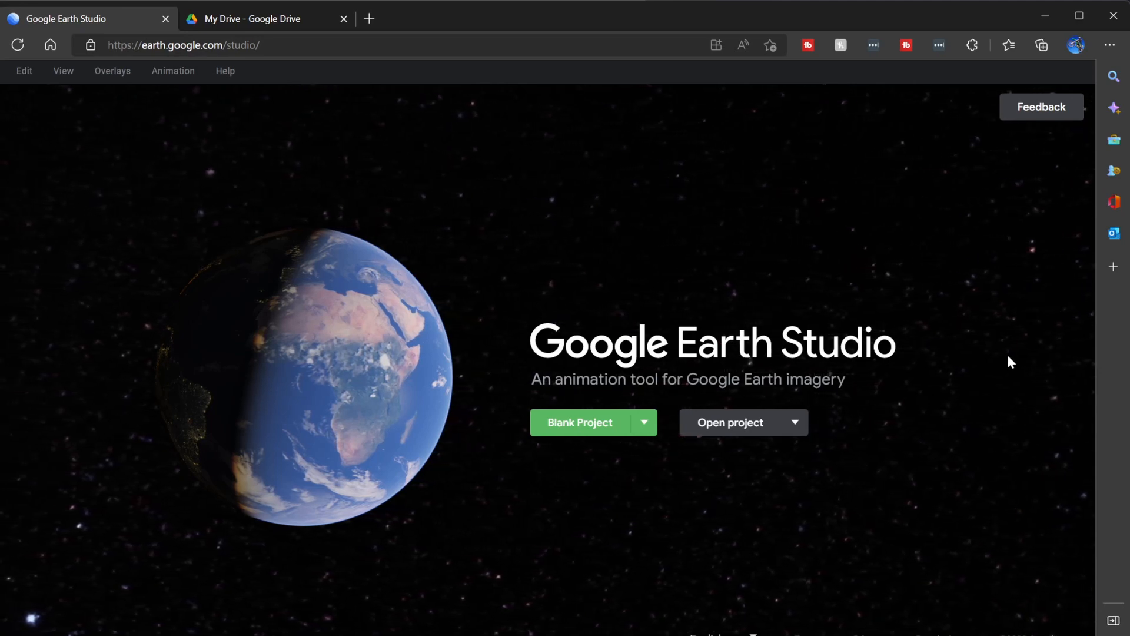
Switch the start screen from Blank Project to the Quick Starts templates
left_click(580, 421)
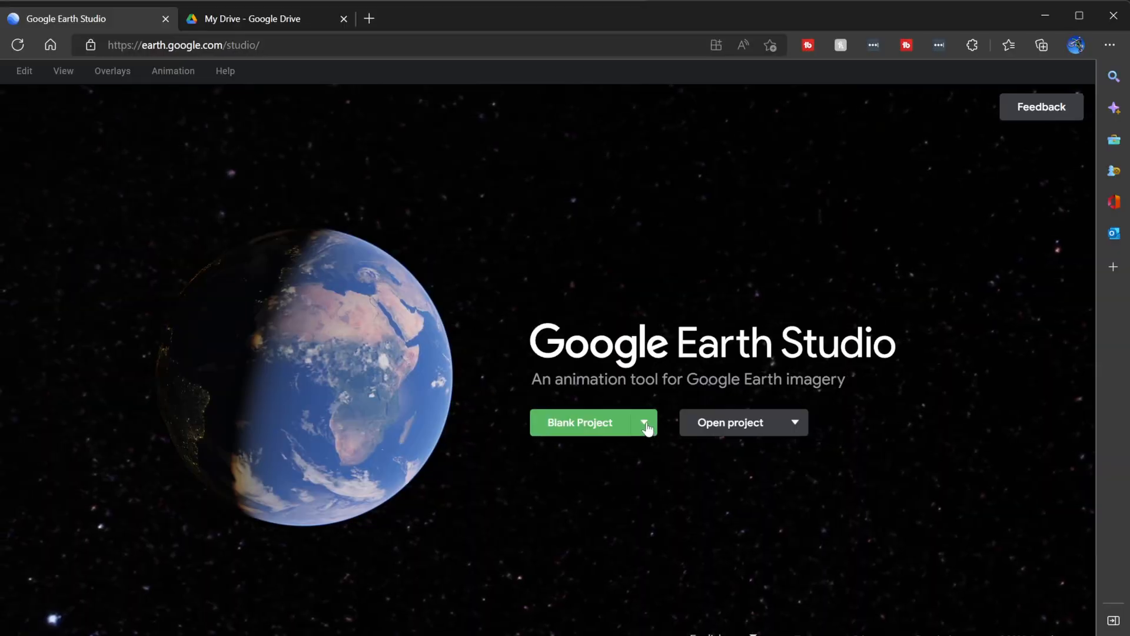
left_click(644, 423)
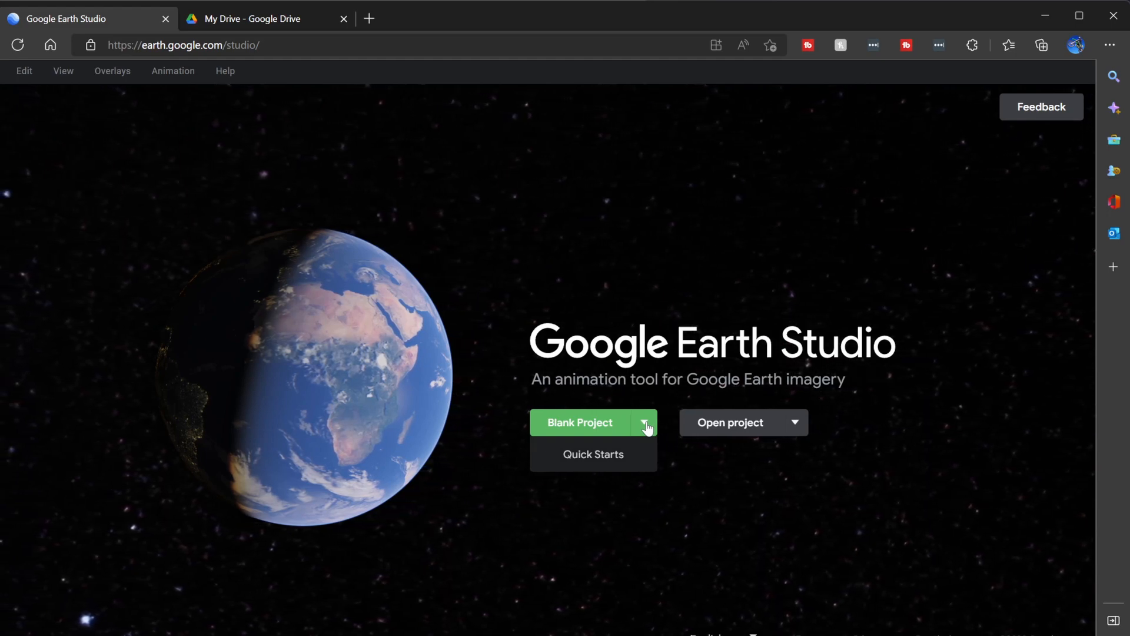
mouse_move(873, 480)
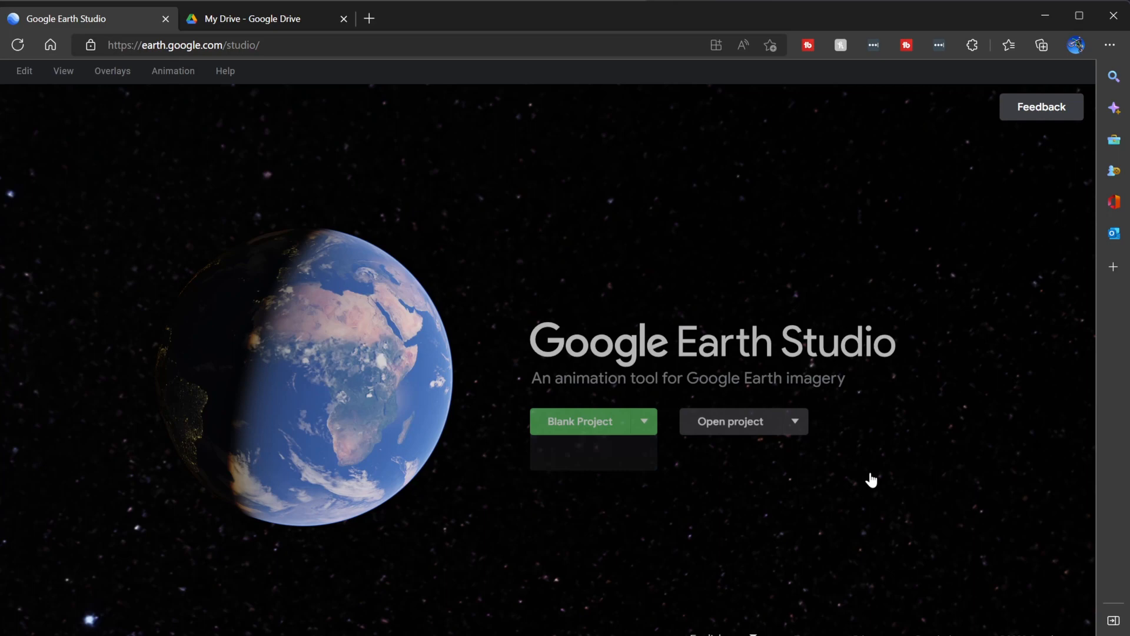
left_click(579, 421)
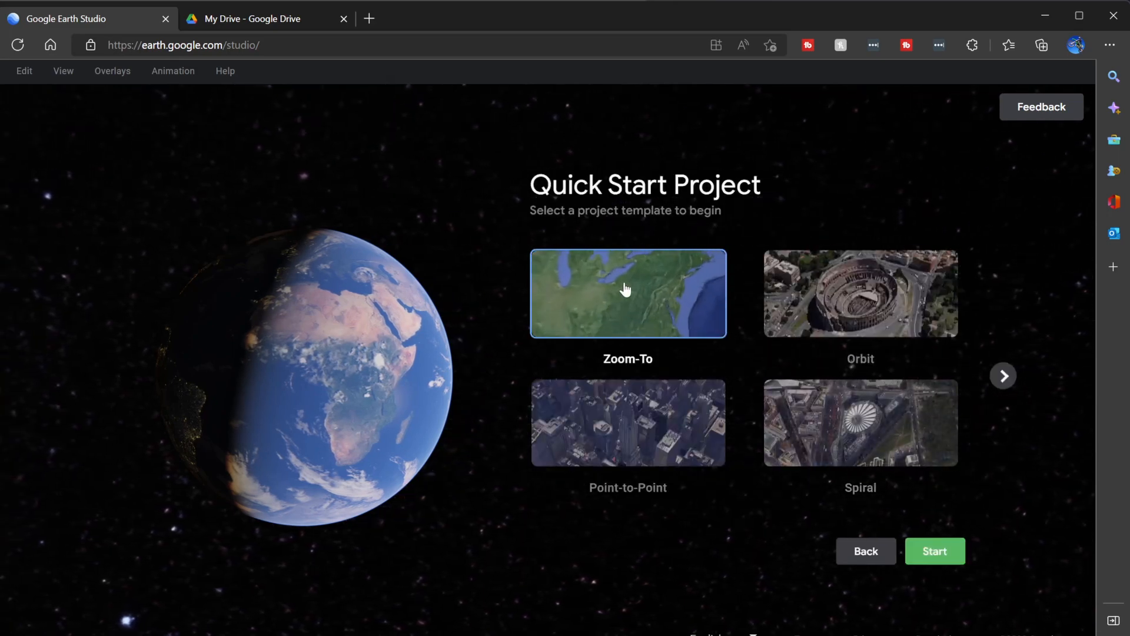
Create a Zoom-To project on Cinderella Castle, keeping default altitude with 3 s duration
left_click(934, 551)
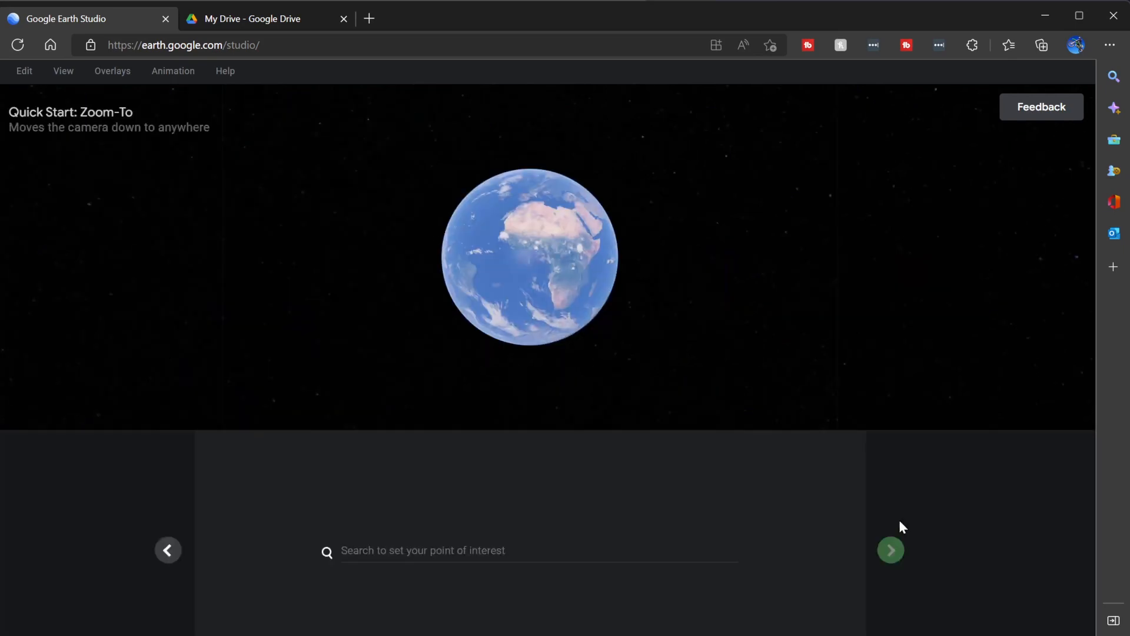
left_click(537, 550)
type("Magic Kingdom Park, Seven Seas Drive, Lake Buena Vista, FL, USA")
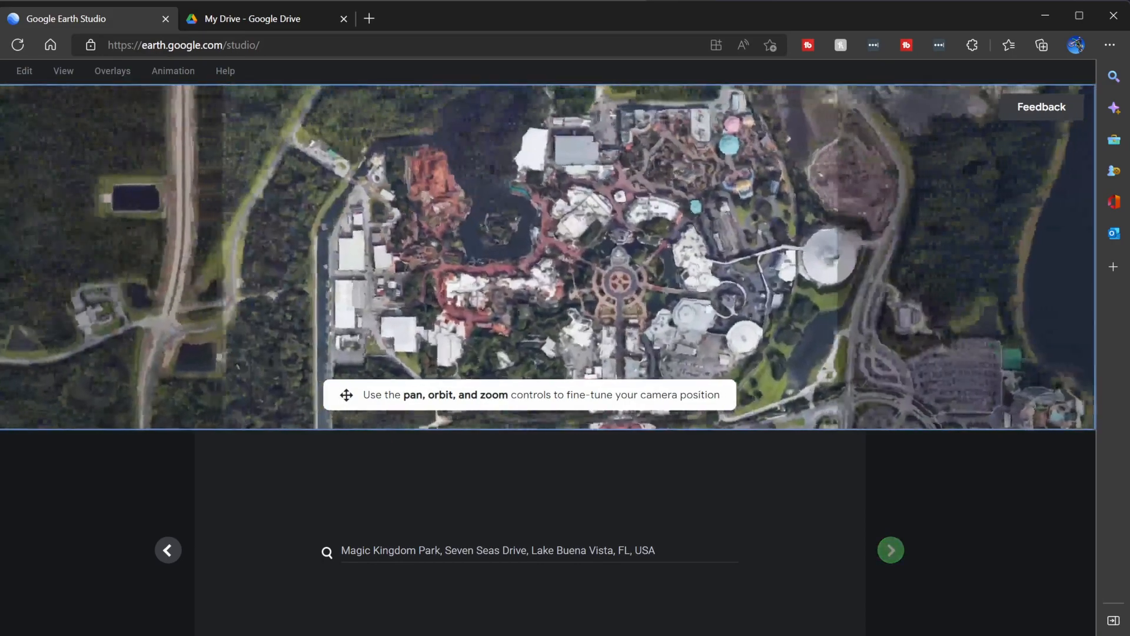
left_click(890, 549)
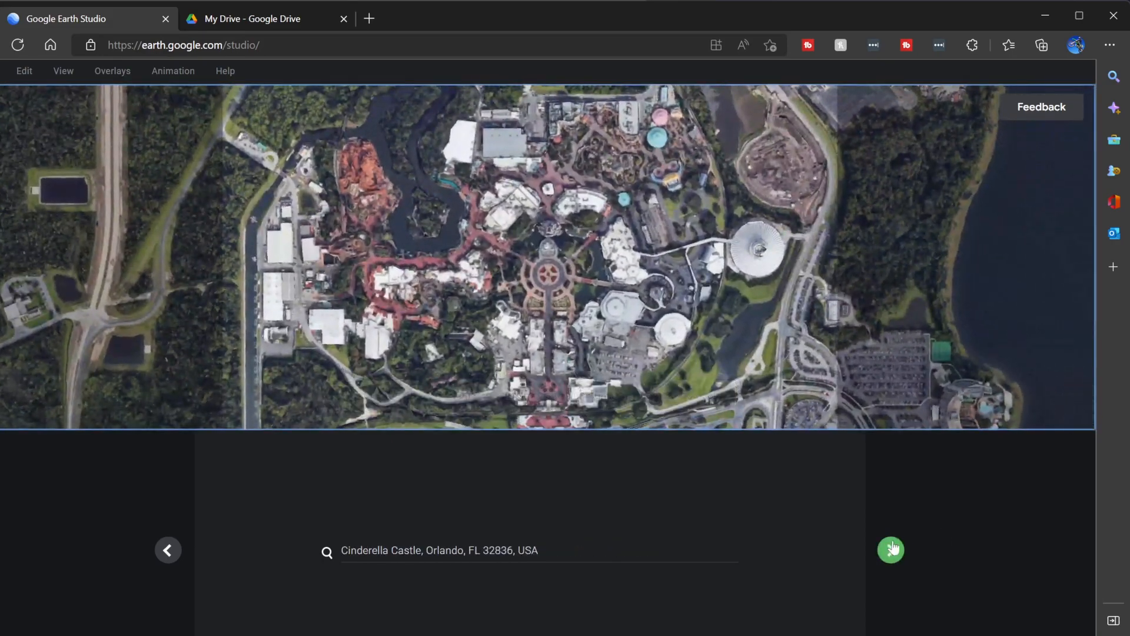
left_click(890, 549)
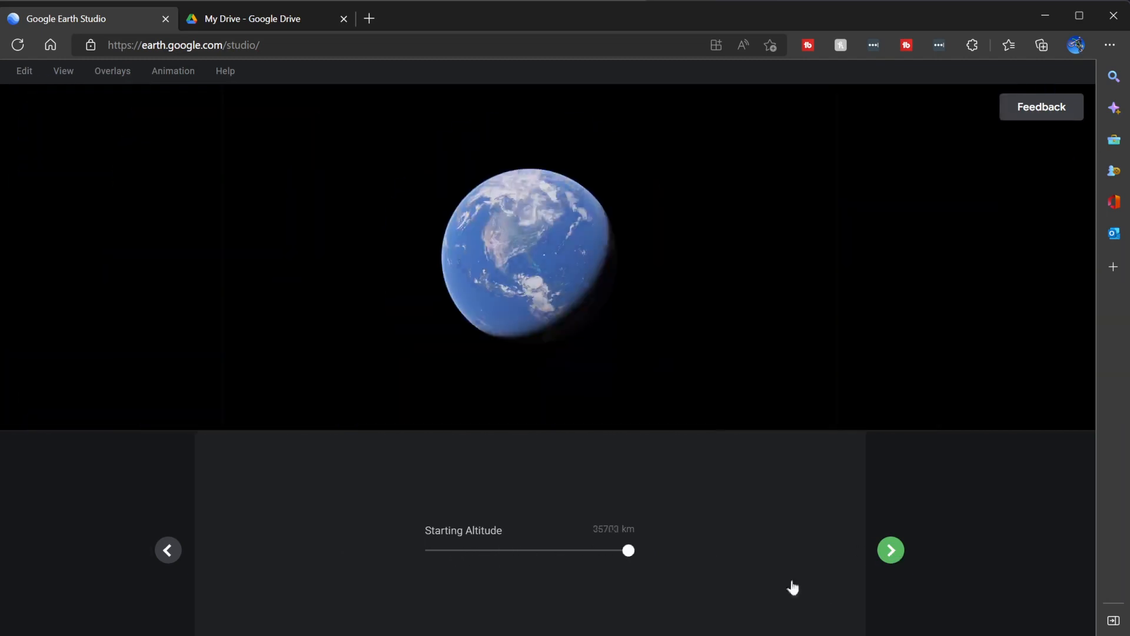
left_click(889, 549)
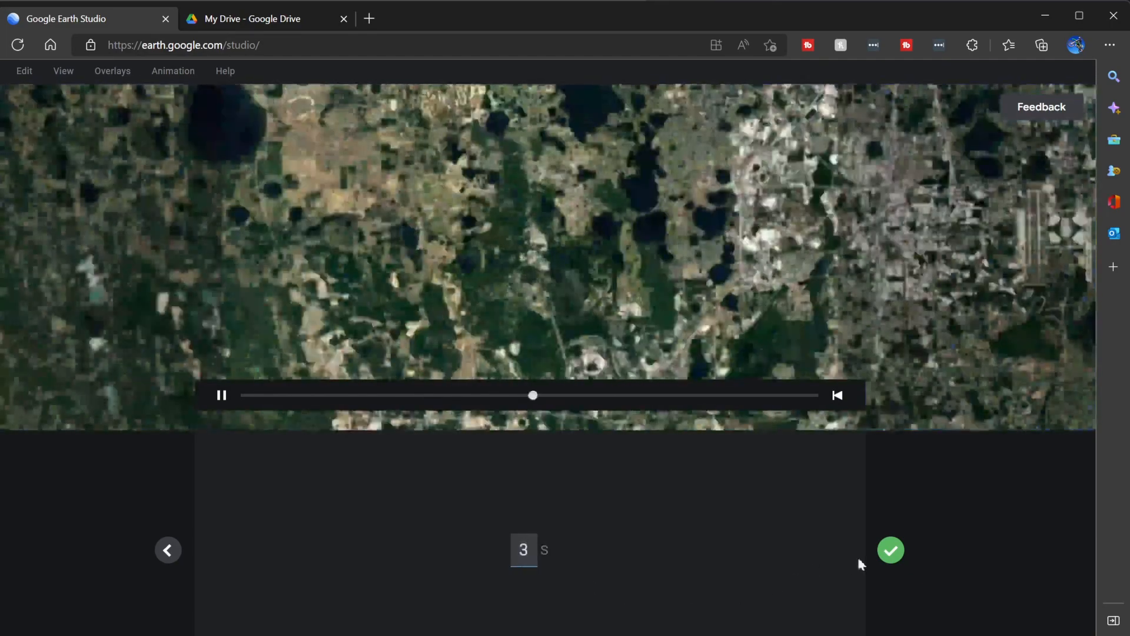
left_click(891, 549)
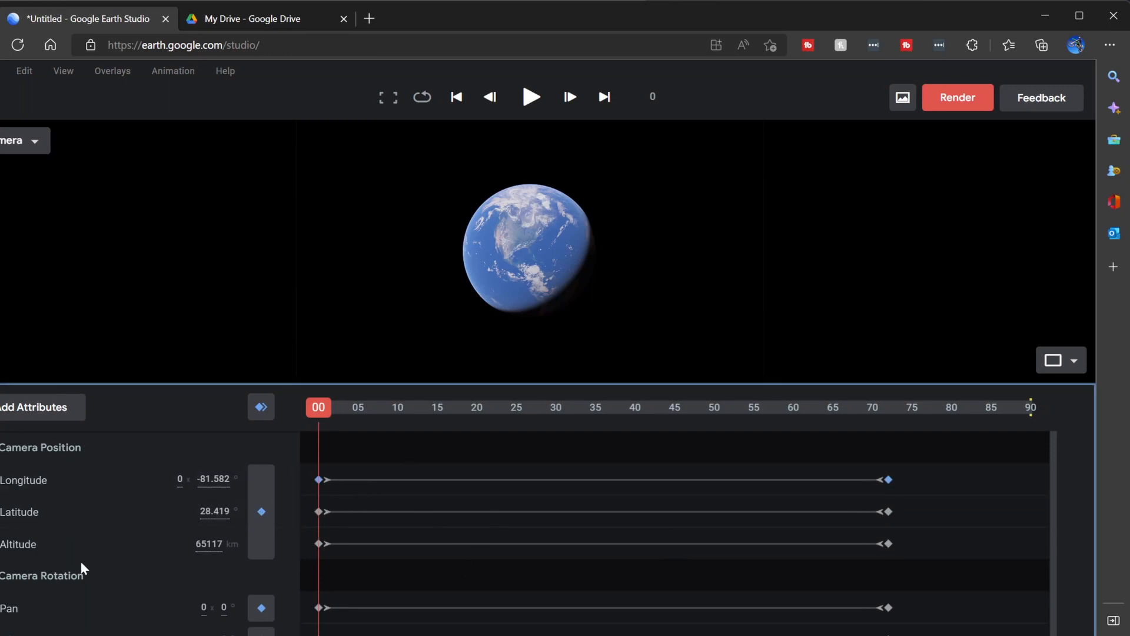
mouse_move(736, 536)
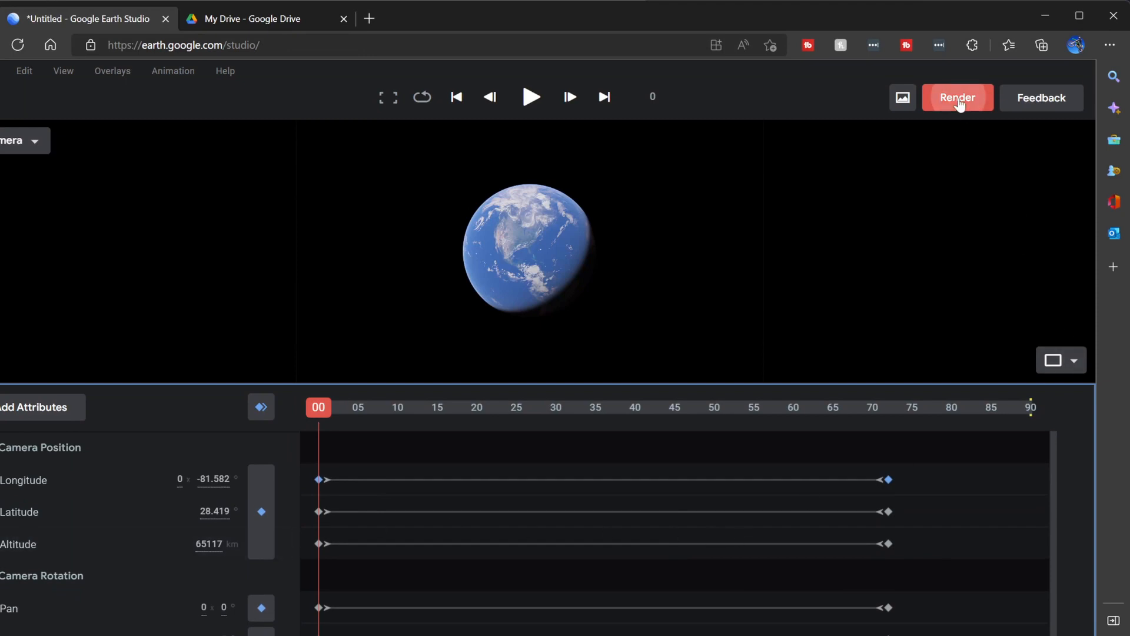
Open the render settings for the new Zoom-To animation
left_click(957, 97)
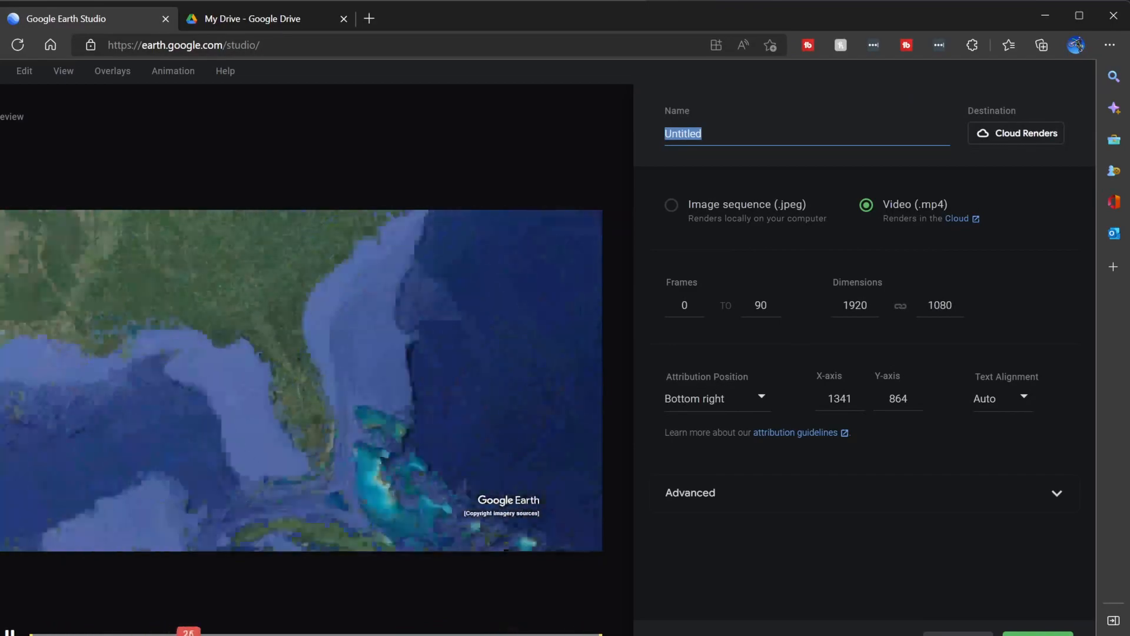
Name the render MagicKingdomZooooom and submit it as a cloud-rendered MP4
type("MagicKingdomZooooom")
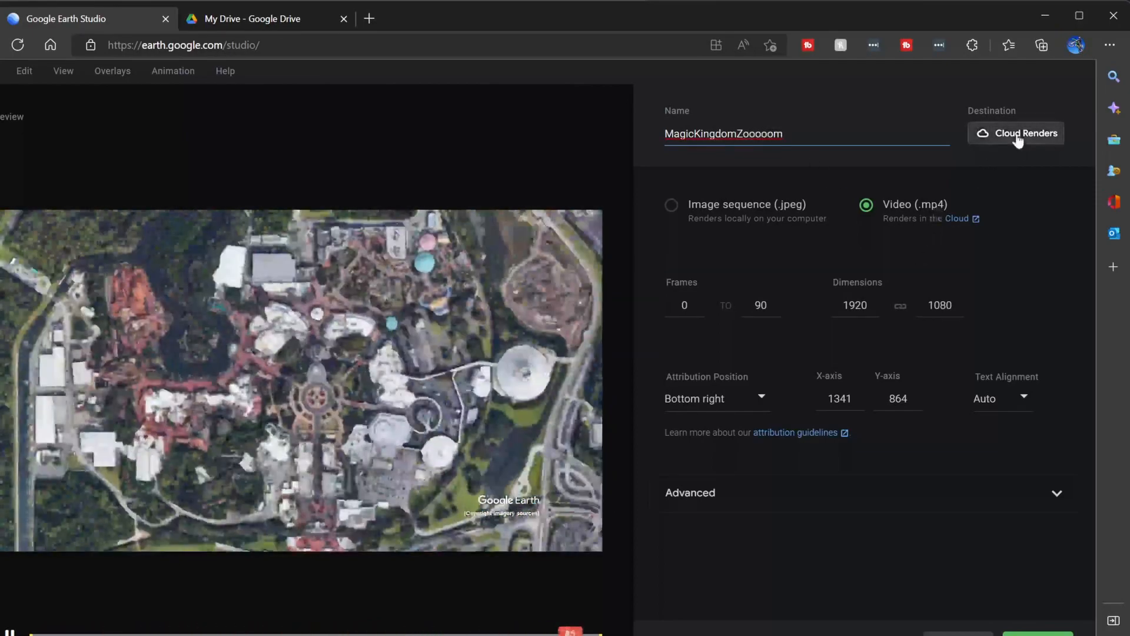
left_click(1021, 134)
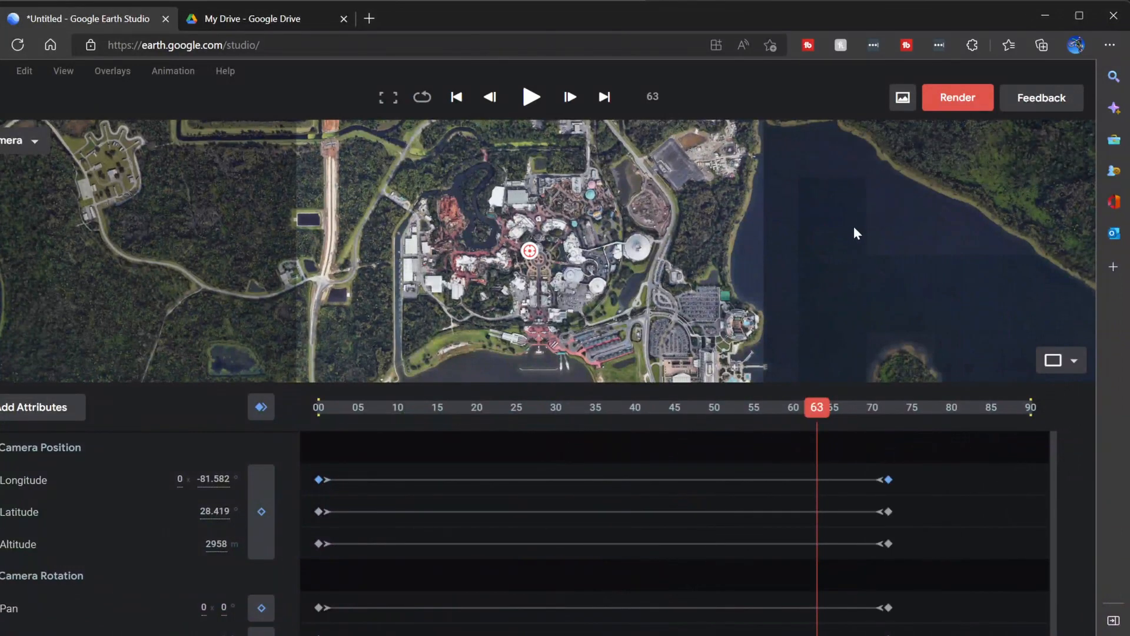
mouse_move(934, 337)
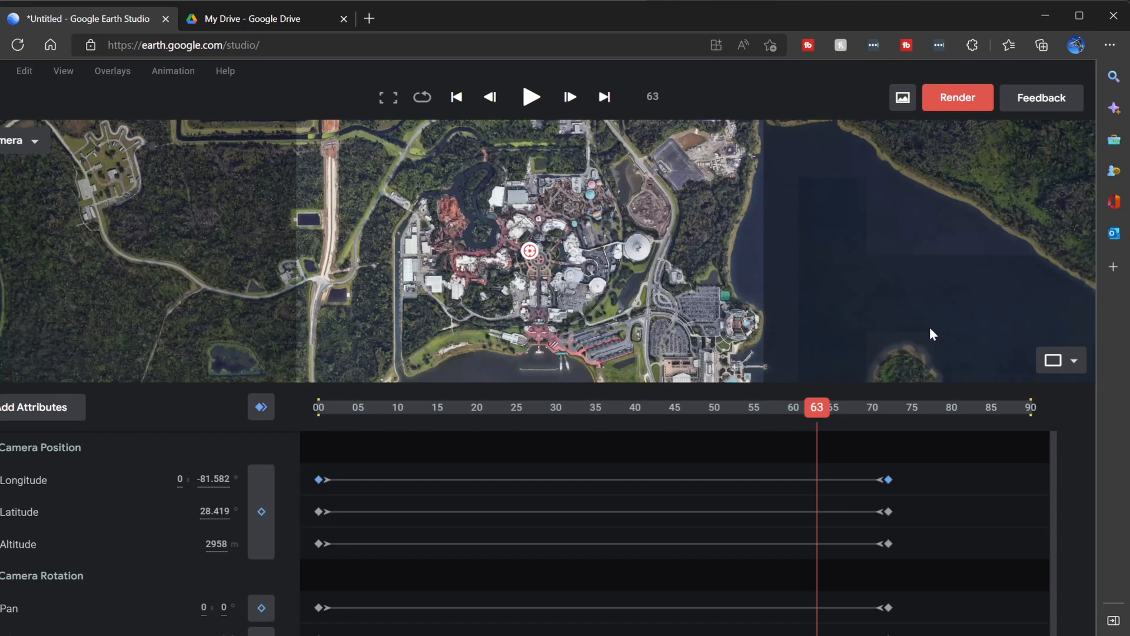
mouse_move(900, 306)
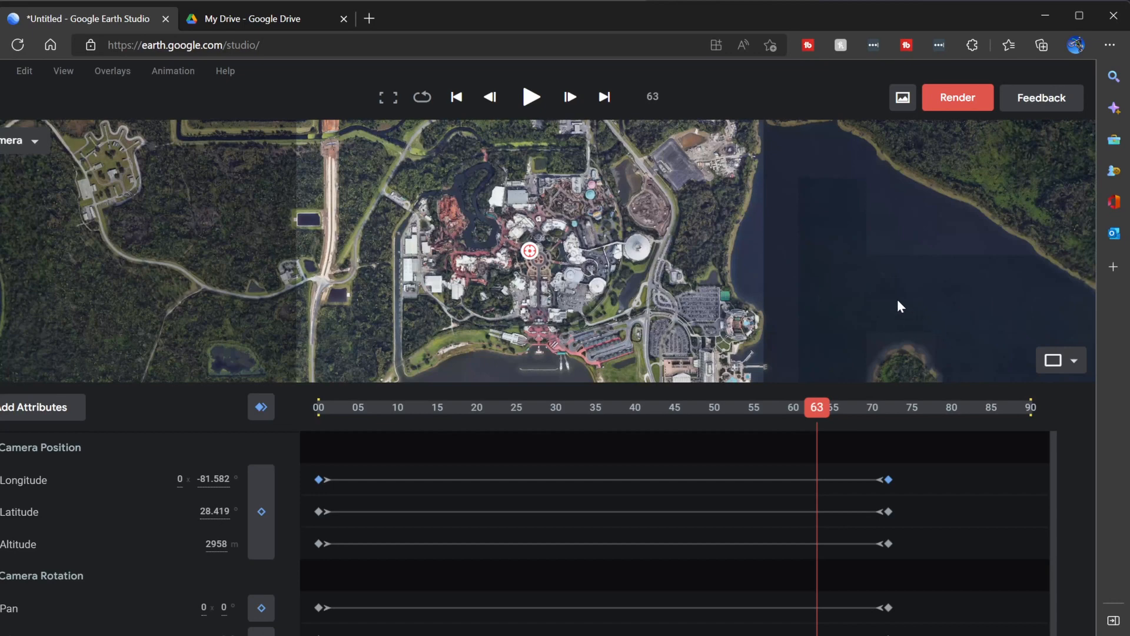
mouse_move(889, 282)
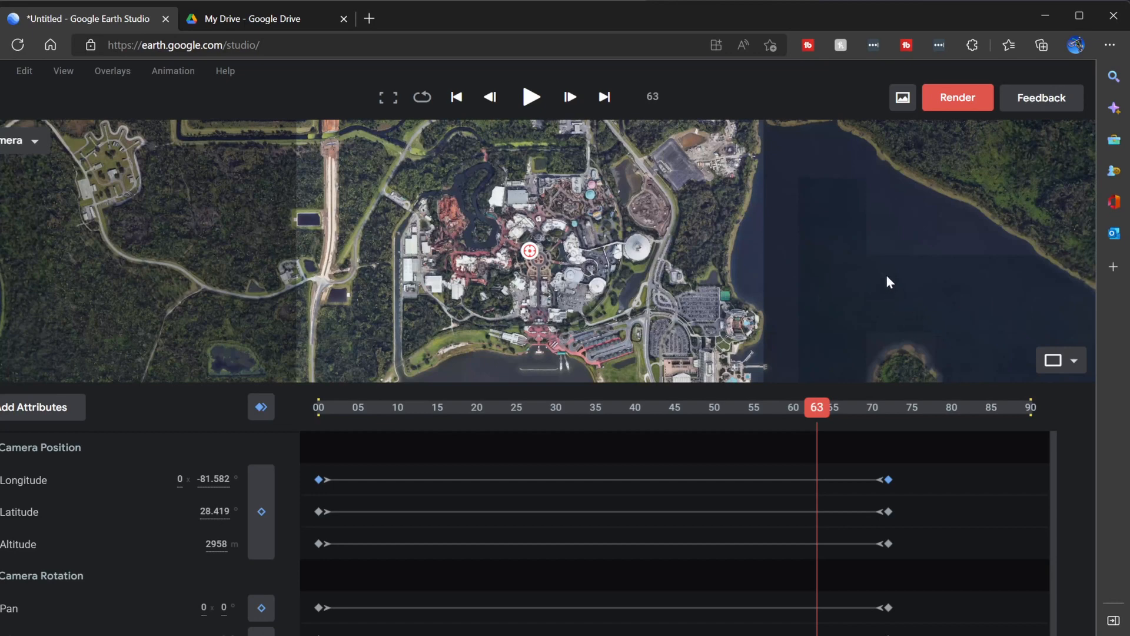
Download MagicKingdomZooooom from Cloud Renders and play the MP4 in Media Player
left_click(956, 97)
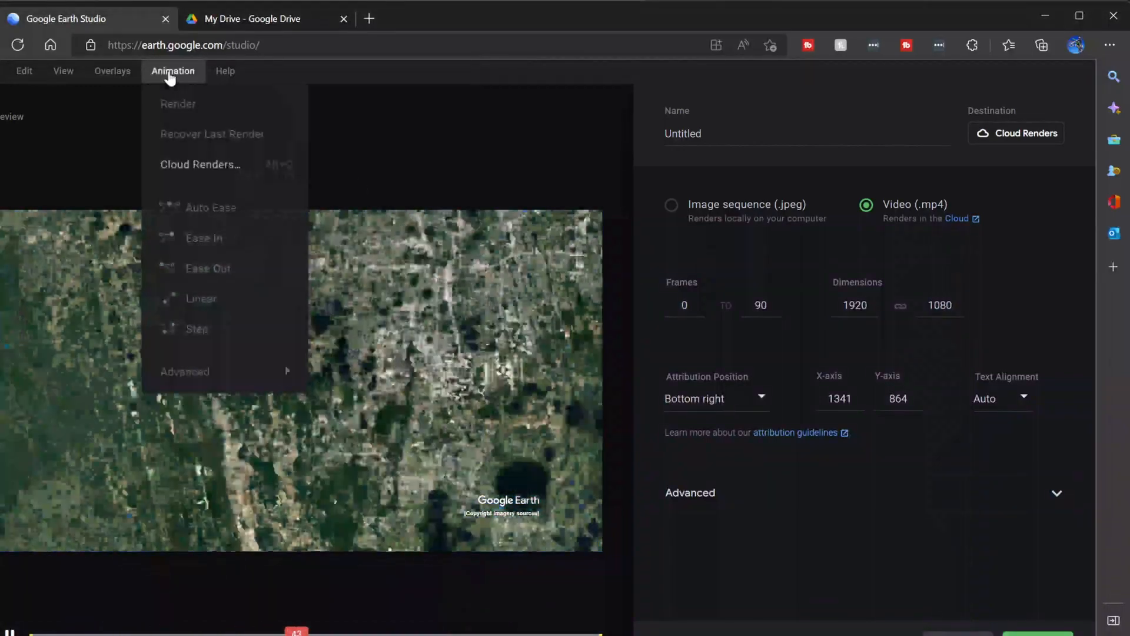
left_click(200, 164)
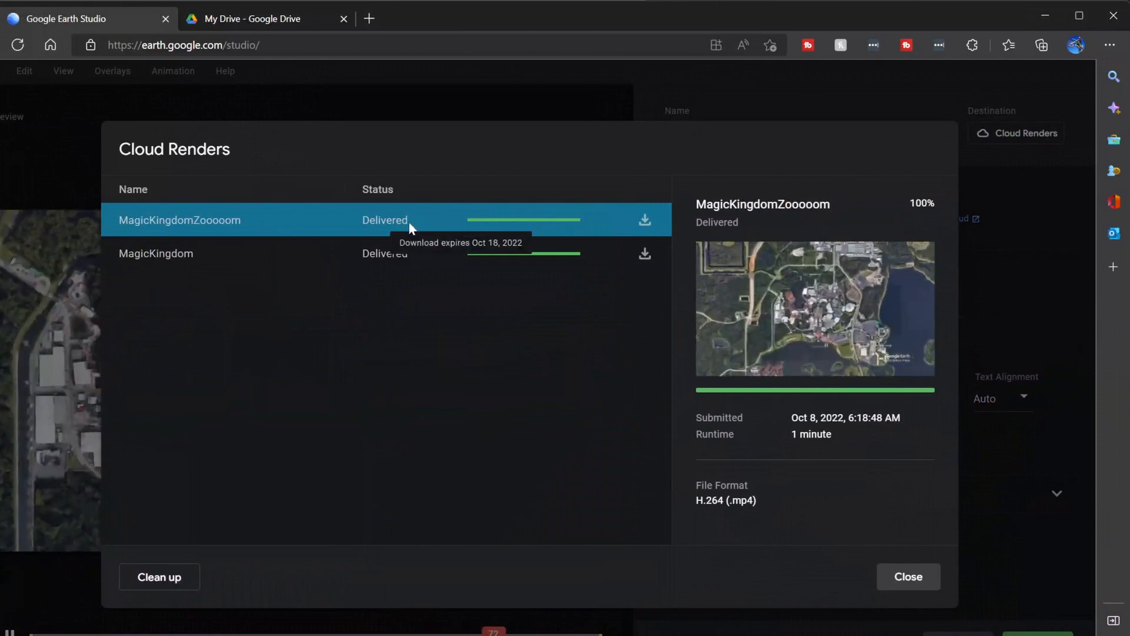
left_click(814, 308)
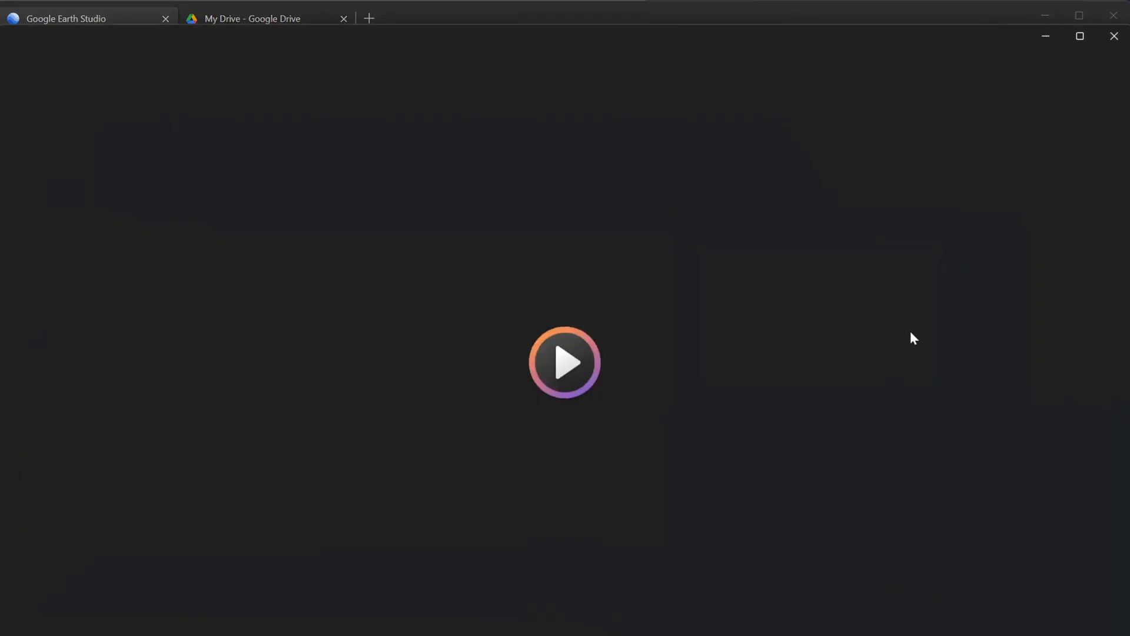
left_click(565, 362)
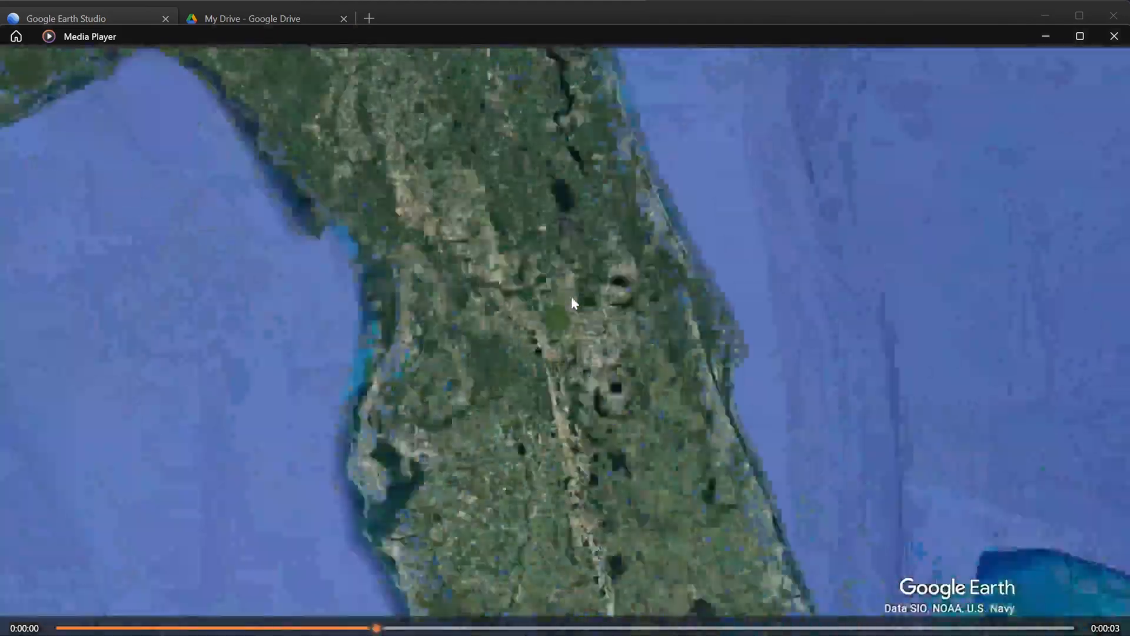